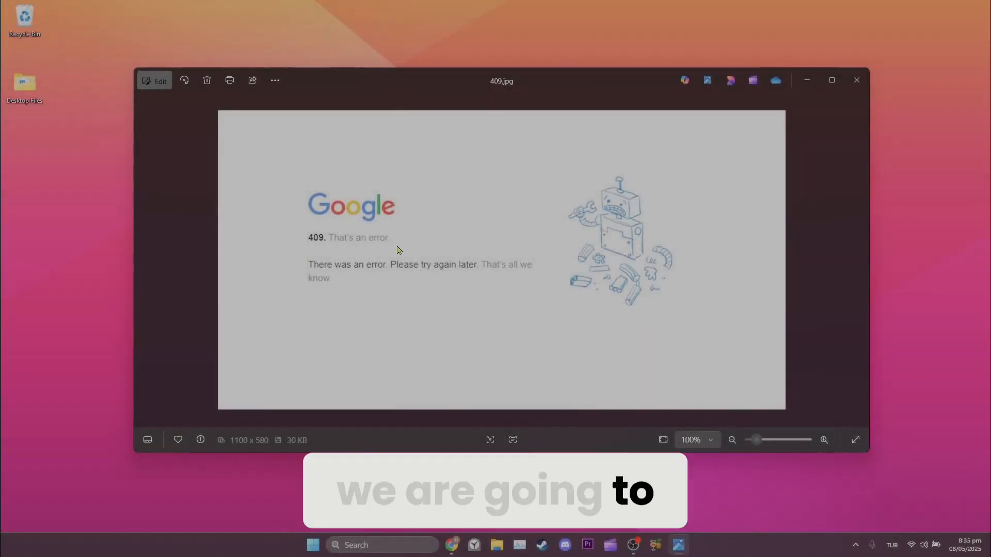
{"action": "mouse_move", "coordinate": [856, 80]}
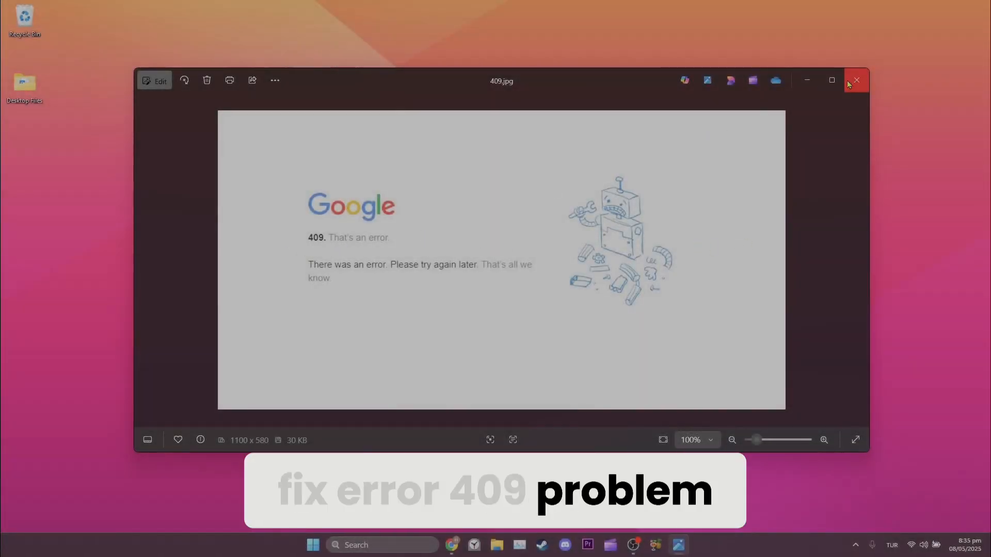
- Close the 409.jpg error screenshot in Windows Photos
{"action": "left_click", "coordinate": [856, 80]}
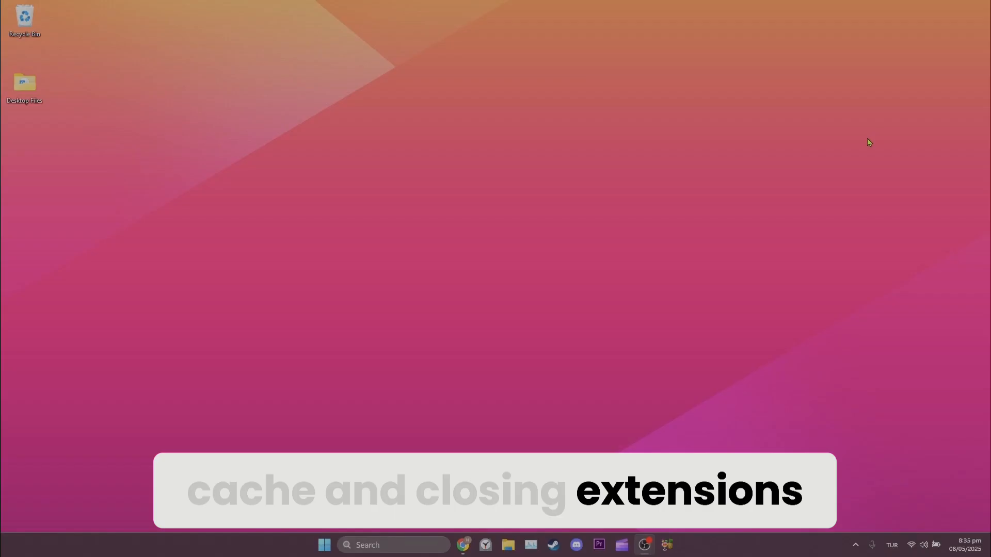
- Launch Chrome from the taskbar and bring up its Settings page
{"action": "left_click", "coordinate": [462, 544]}
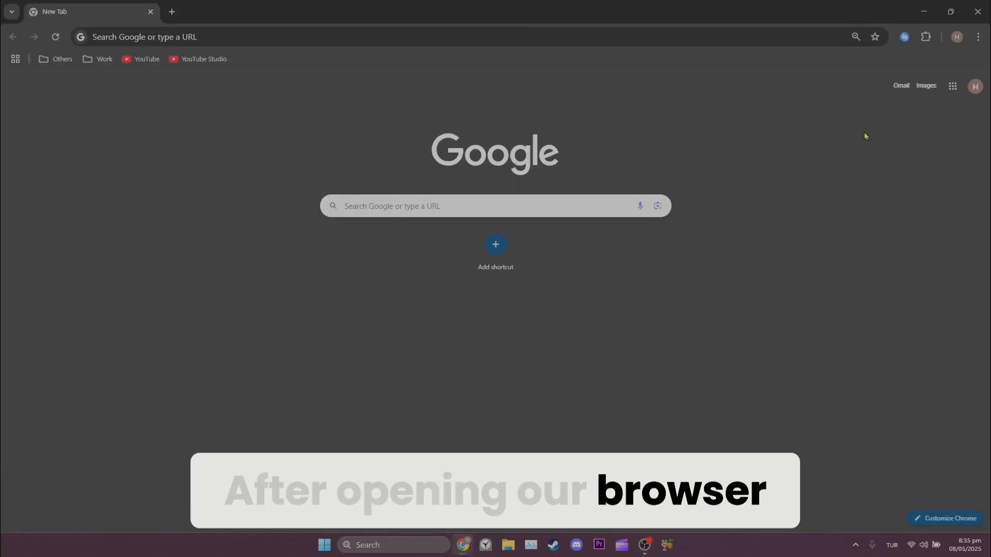
{"action": "left_click", "coordinate": [977, 37]}
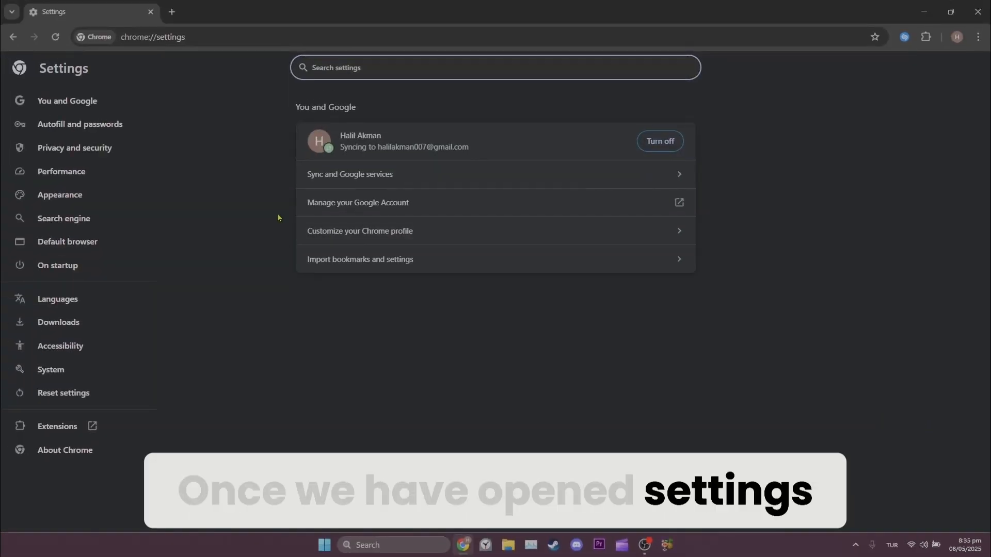
- Search 'facebook' under Privacy and security site data and delete its data and permissions
{"action": "left_click", "coordinate": [75, 148]}
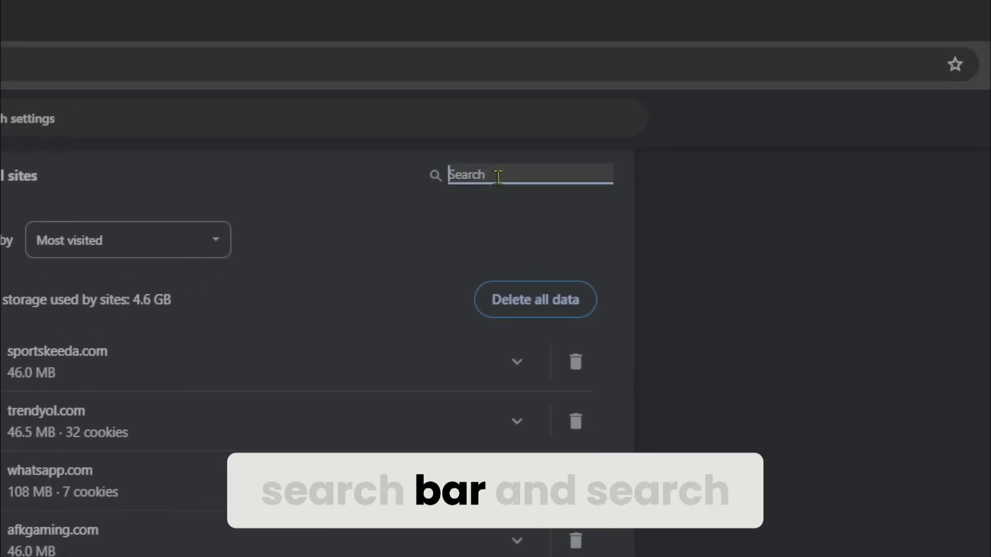
{"action": "type", "text": "facebook"}
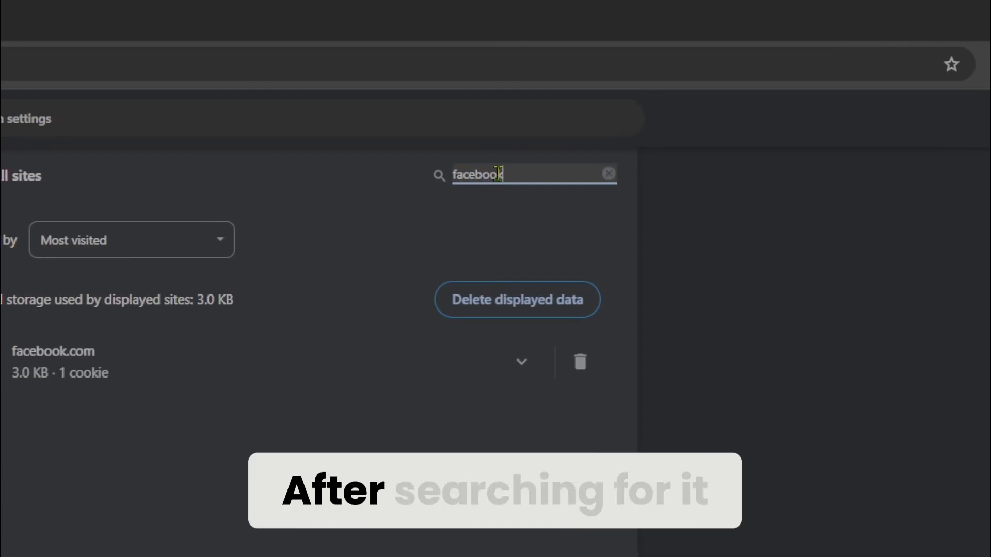
{"action": "left_click", "coordinate": [580, 362]}
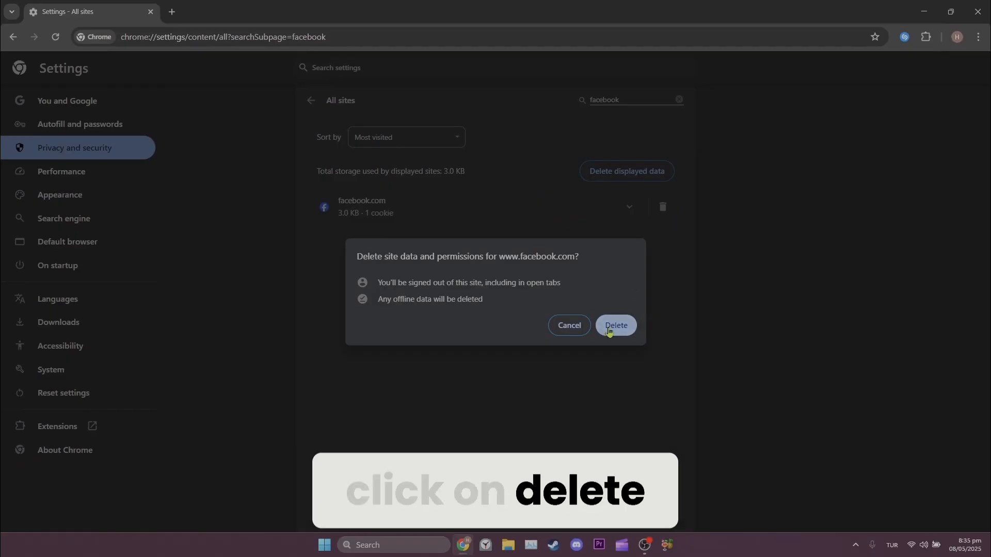
{"action": "left_click", "coordinate": [616, 325]}
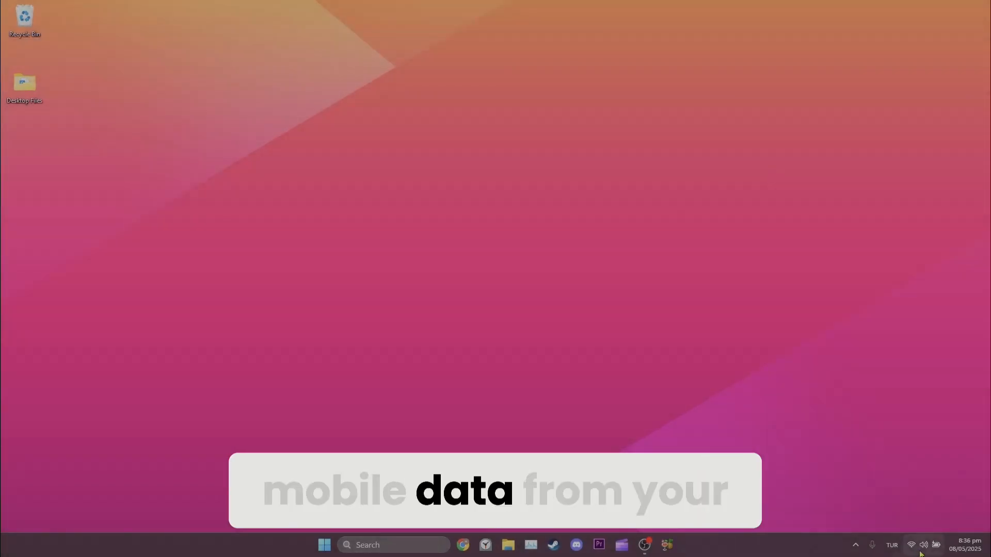
- Show the available Wi-Fi networks from the taskbar's quick connectivity settings
{"action": "left_click", "coordinate": [922, 545]}
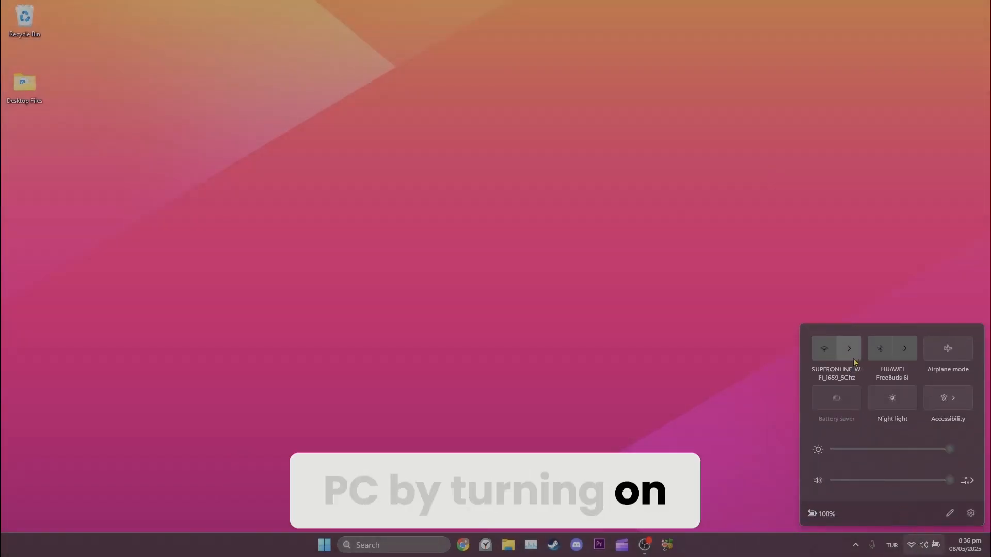
{"action": "left_click", "coordinate": [848, 348]}
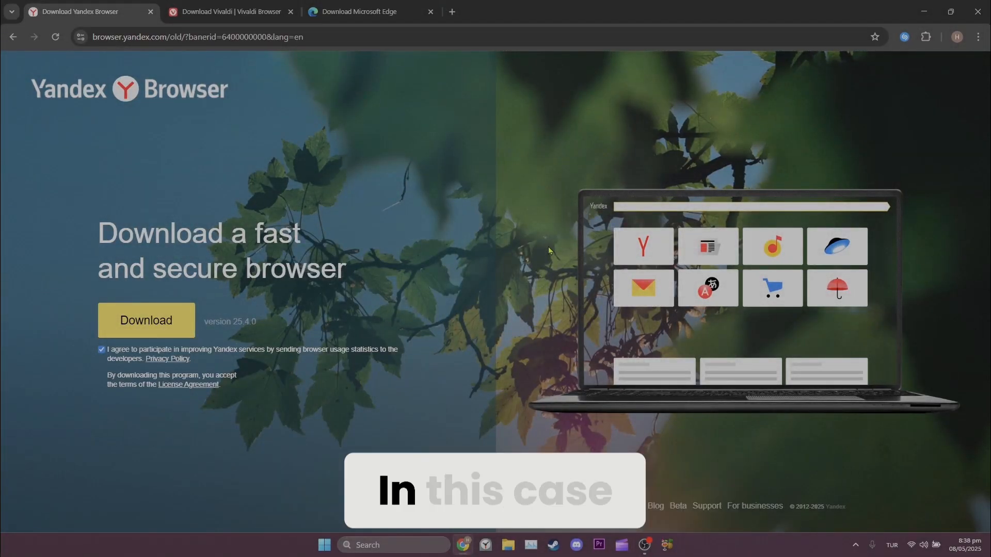
- View the Vivaldi and Microsoft Edge download page tabs in turn
{"action": "left_click", "coordinate": [239, 11]}
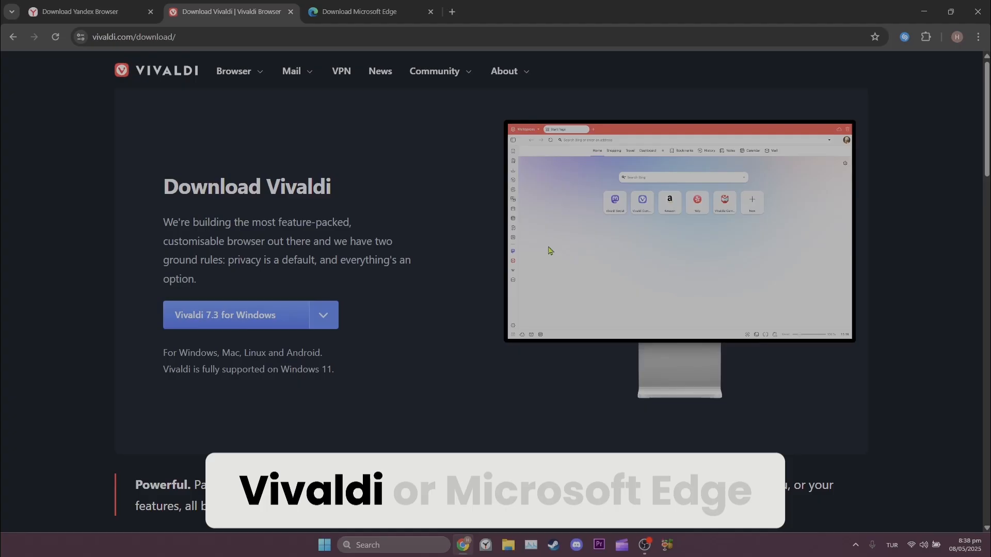
{"action": "left_click", "coordinate": [358, 11]}
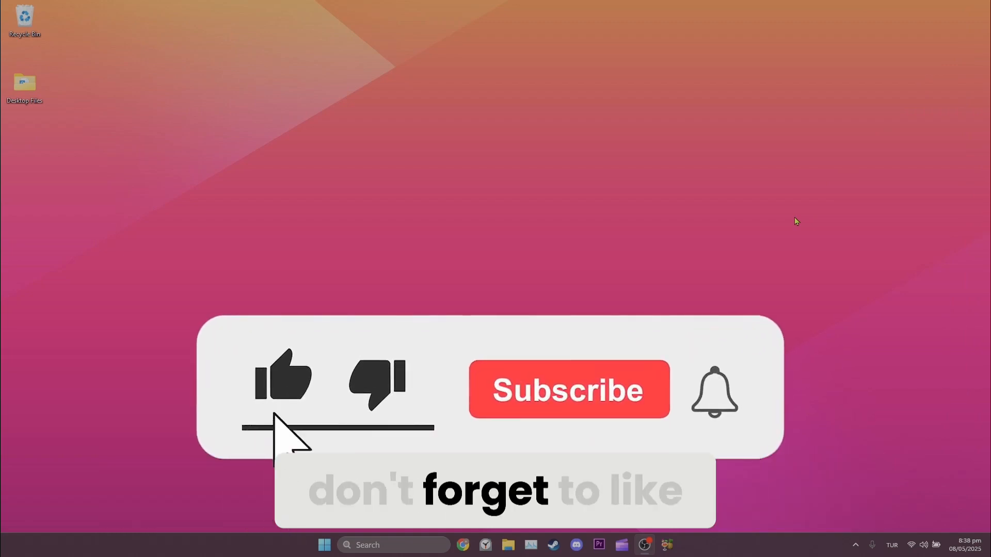
{"action": "left_click", "coordinate": [571, 389]}
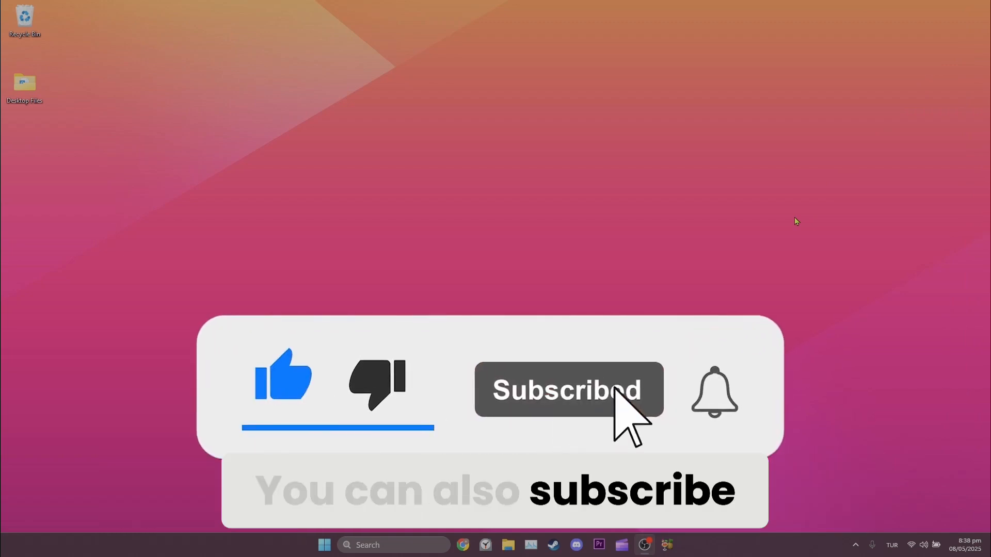